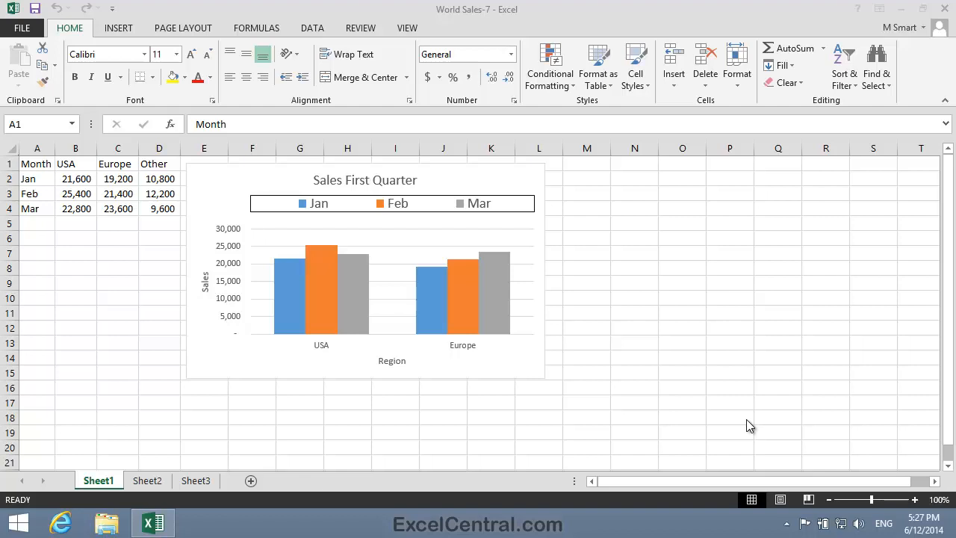
# Change the chart's data source to A1:B4 plus D1:D4, plotting USA and Other
pyautogui.moveTo(37, 164); pyautogui.dragTo(117, 209)
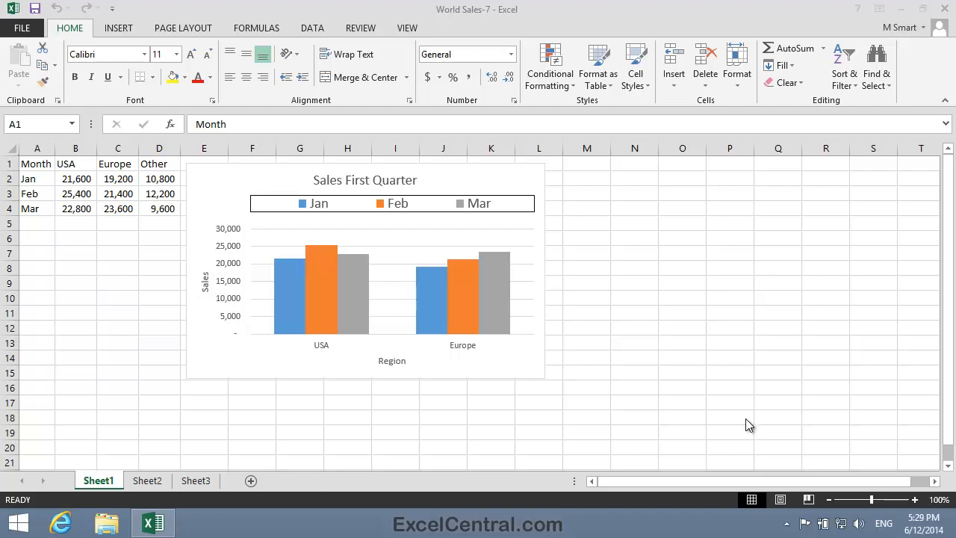
pyautogui.moveTo(395, 239)
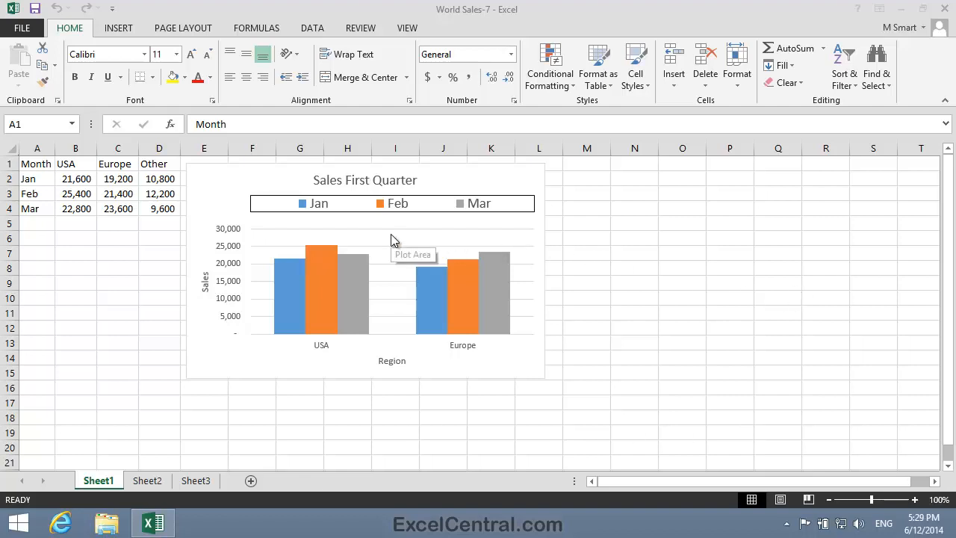
pyautogui.rightClick(394, 238)
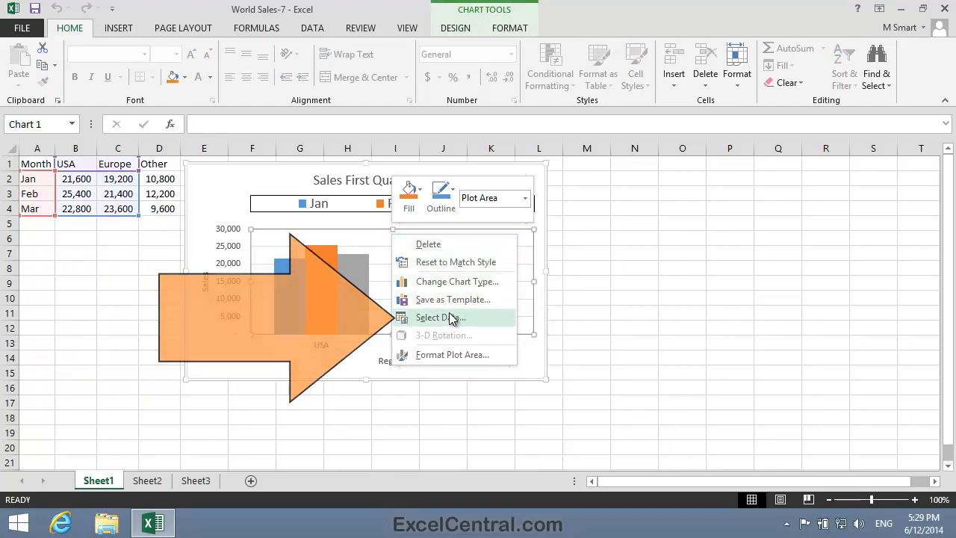
pyautogui.click(439, 316)
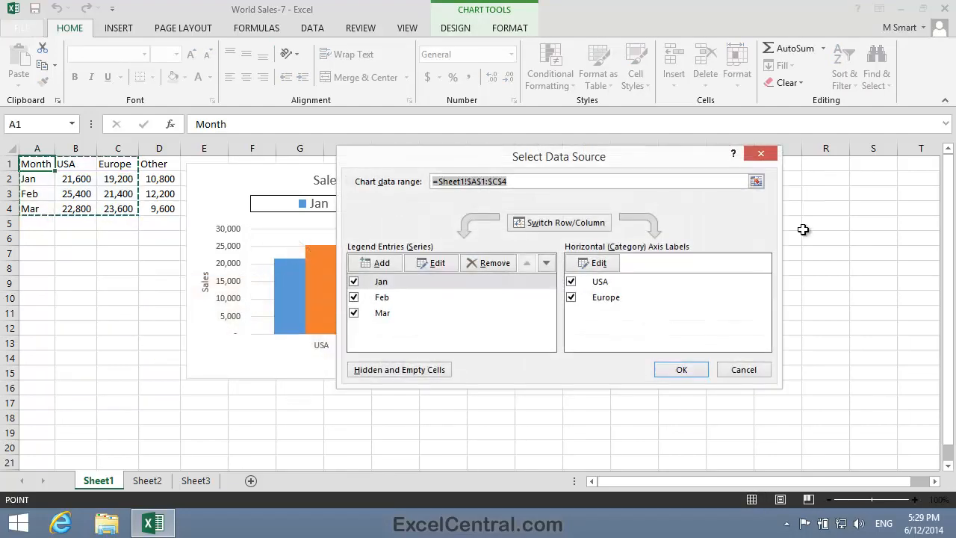
pyautogui.moveTo(812, 240)
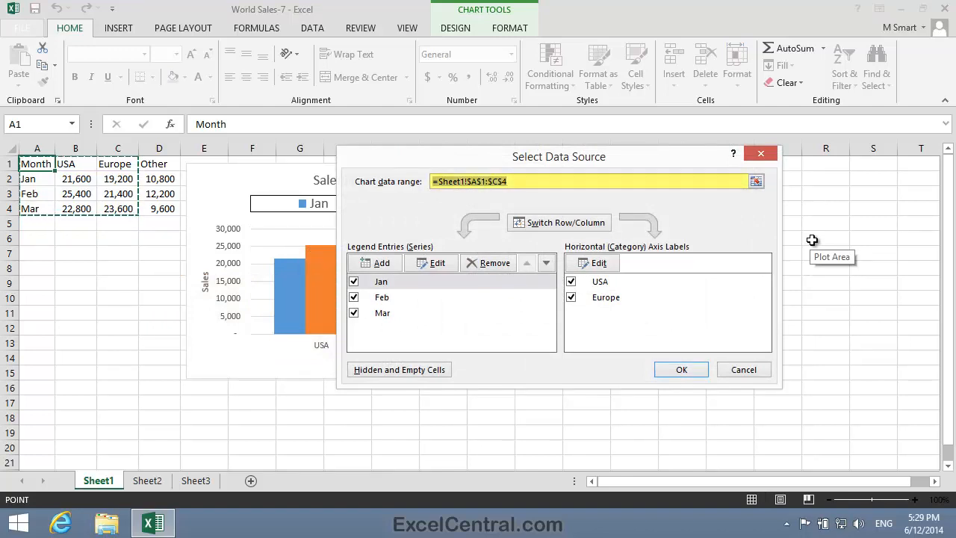
pyautogui.click(590, 181)
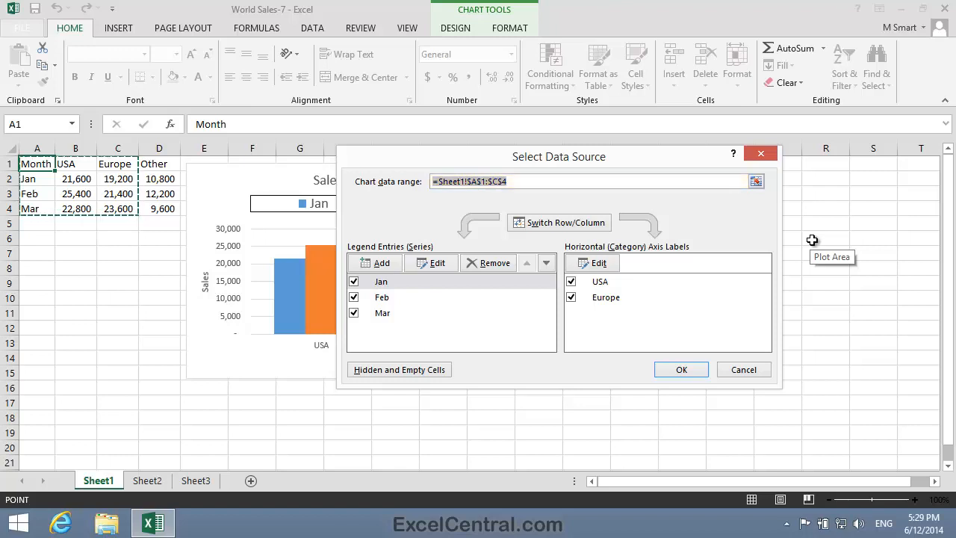
pyautogui.moveTo(549, 194)
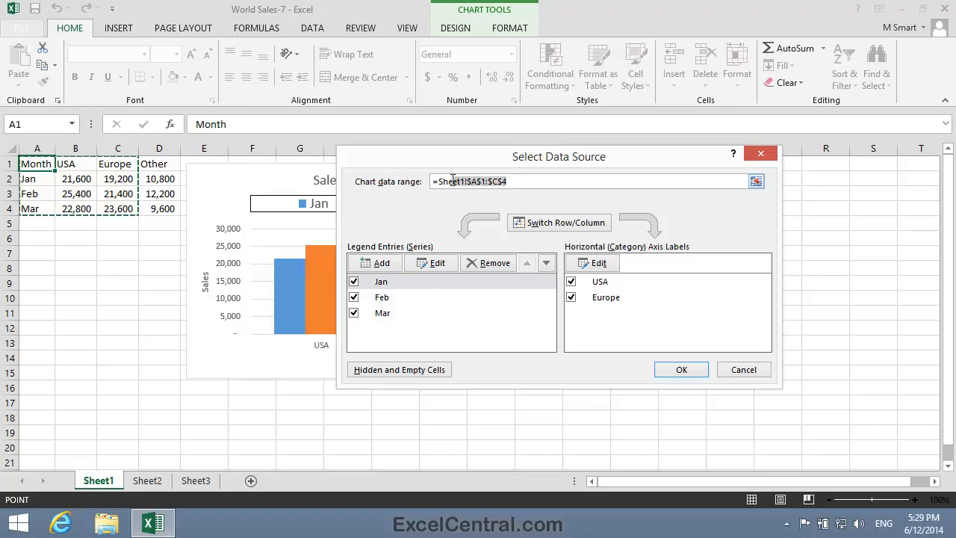
pyautogui.click(470, 181)
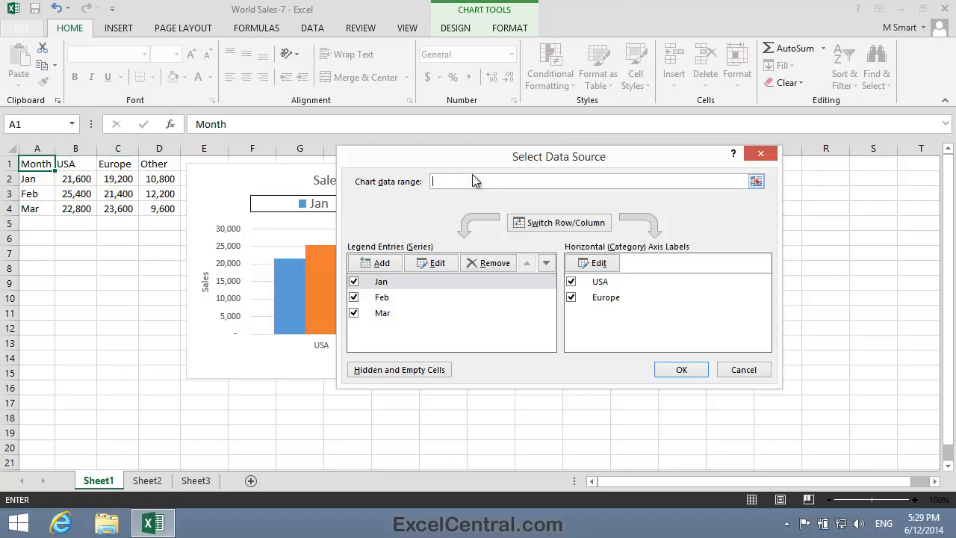
pyautogui.moveTo(474, 180)
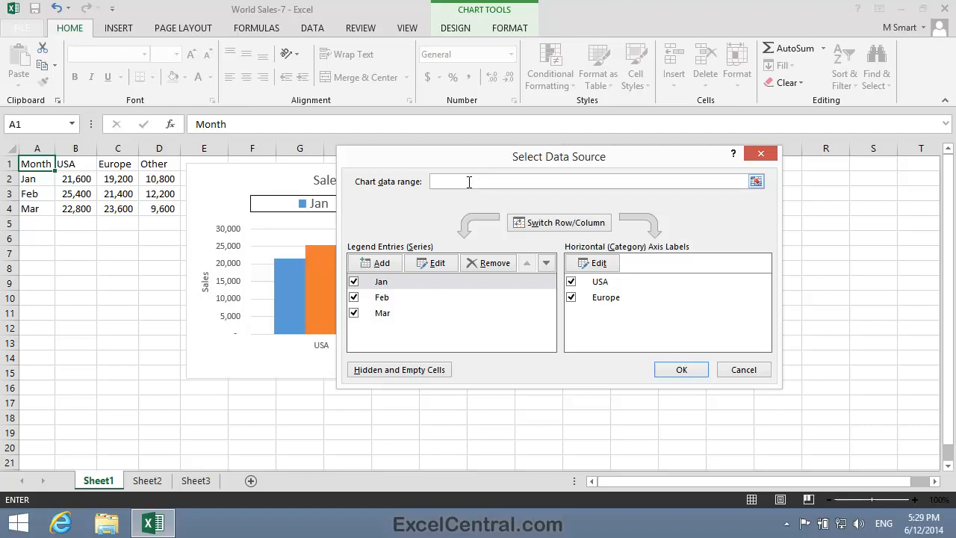
pyautogui.moveTo(36, 164); pyautogui.dragTo(76, 208)
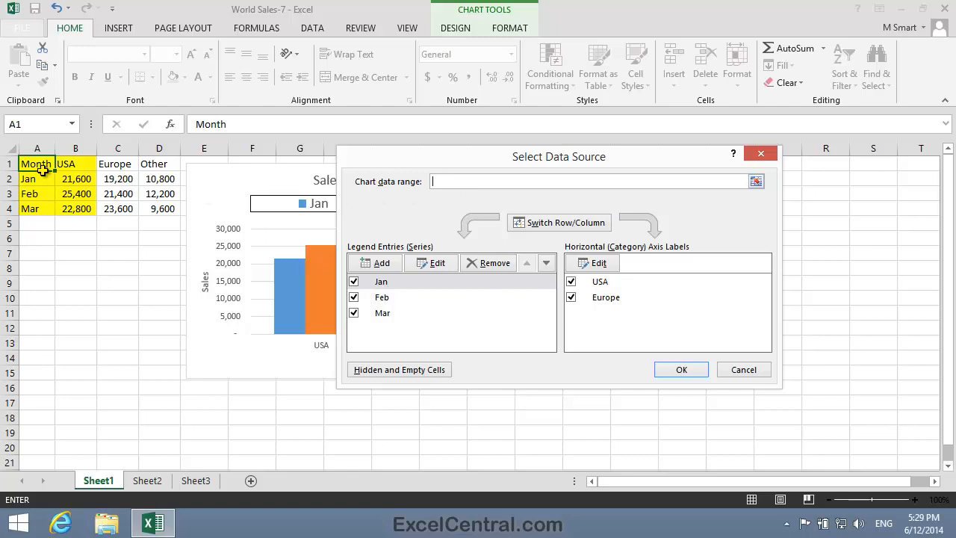
pyautogui.moveTo(36, 163); pyautogui.dragTo(76, 209)
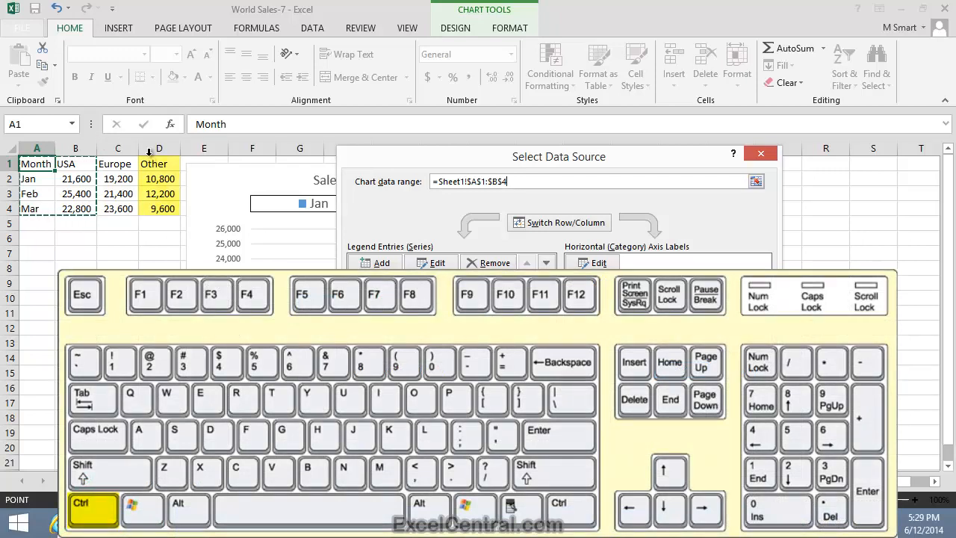
pyautogui.moveTo(159, 164); pyautogui.dragTo(159, 209)
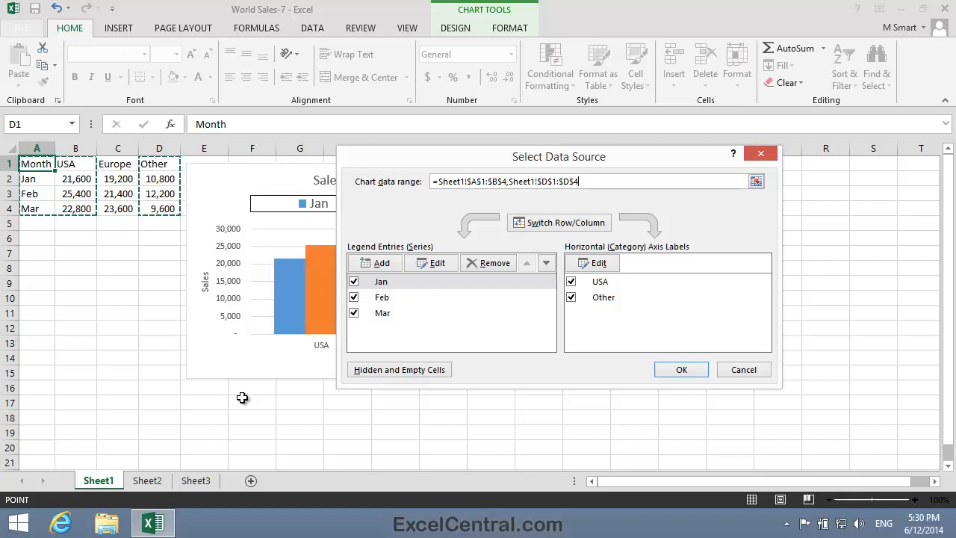
pyautogui.click(680, 369)
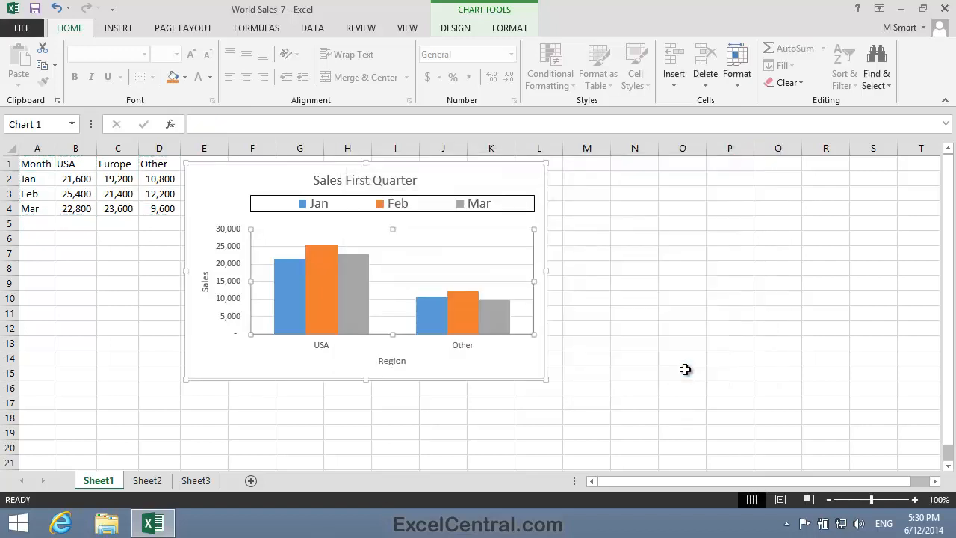
# Deselect the Sales First Quarter chart by clicking an empty worksheet area
pyautogui.click(634, 327)
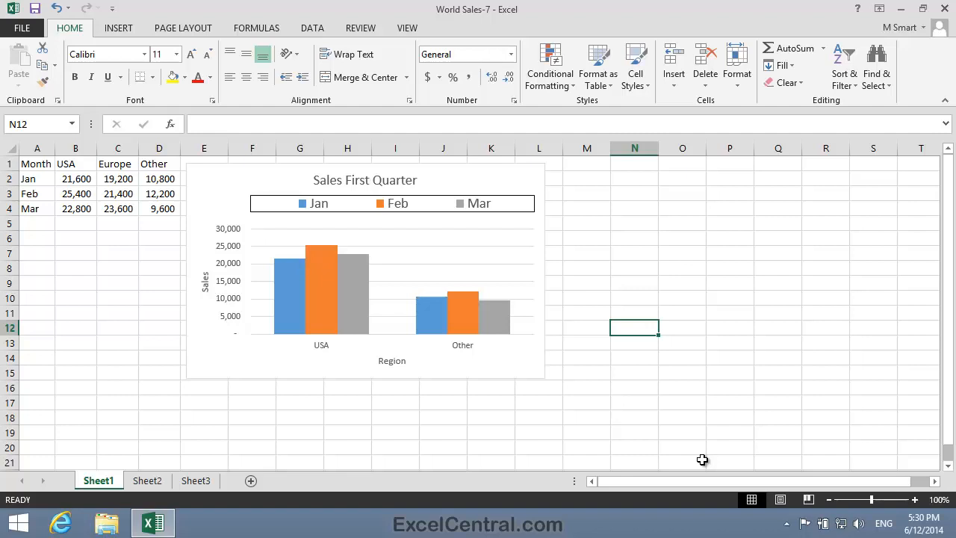
pyautogui.moveTo(472, 179)
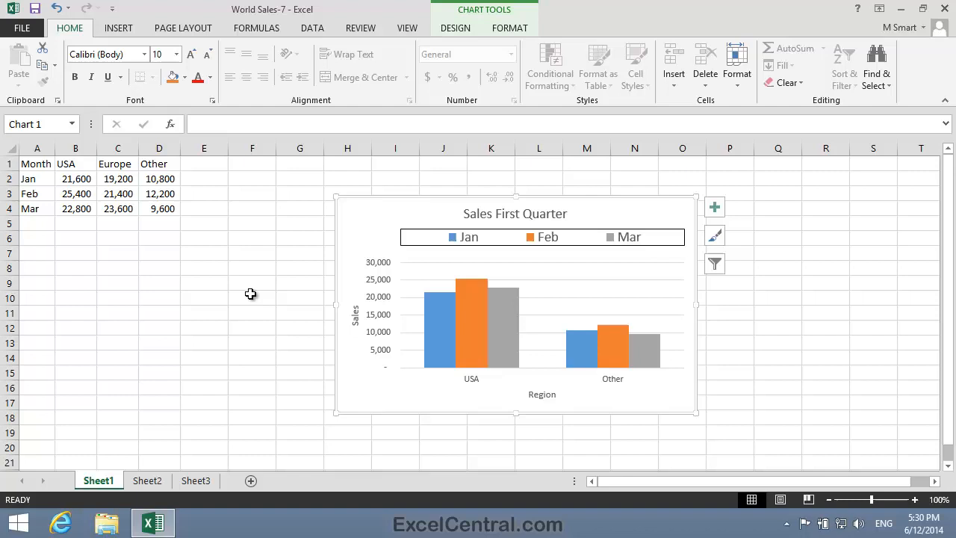
pyautogui.moveTo(198, 166)
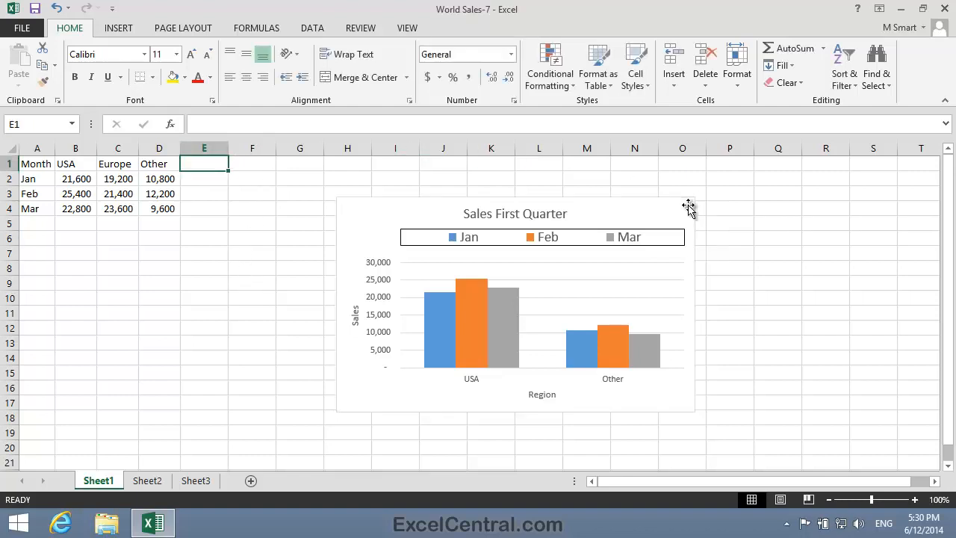
# Add a Total header and AutoSum in E2, filling it down to E4
pyautogui.write('Total')
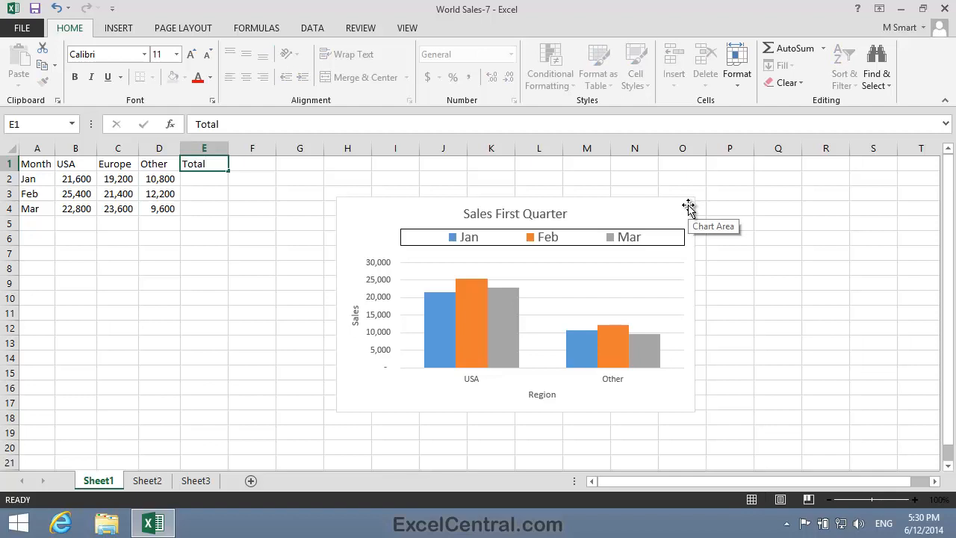
pyautogui.click(203, 178)
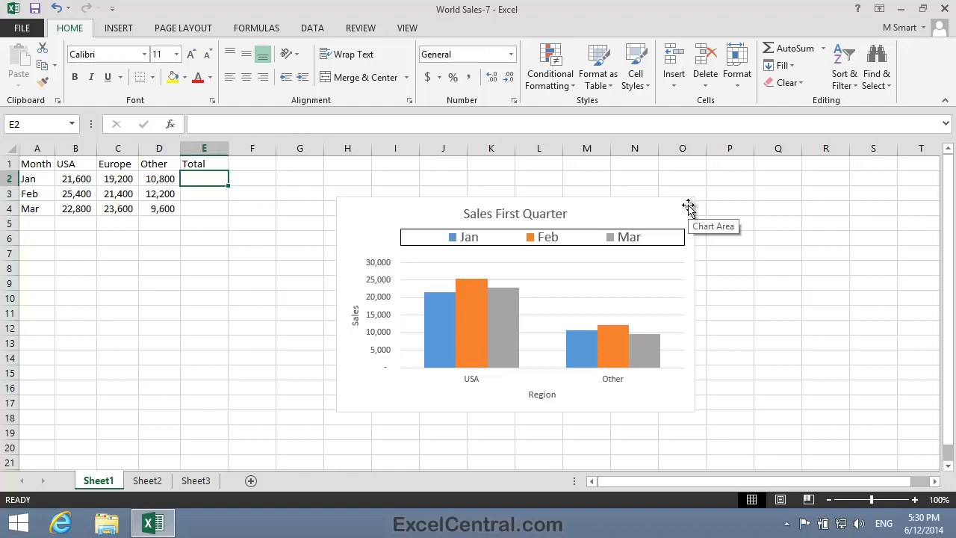
pyautogui.moveTo(248, 37)
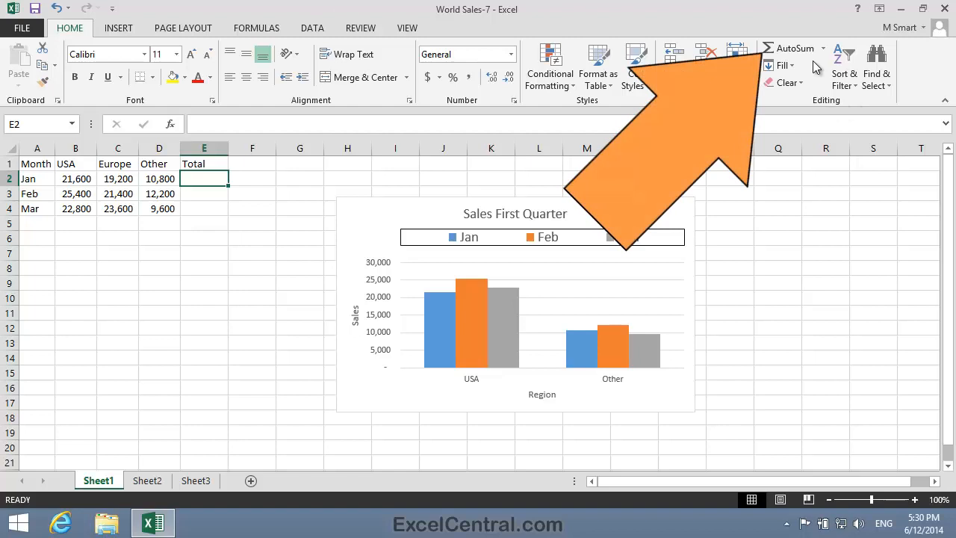
pyautogui.click(793, 47)
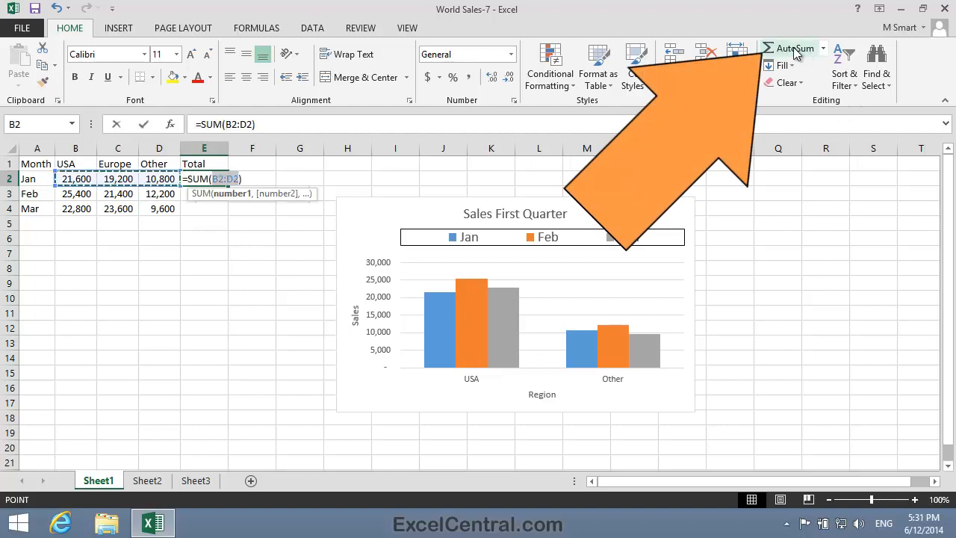
pyautogui.press('Return')
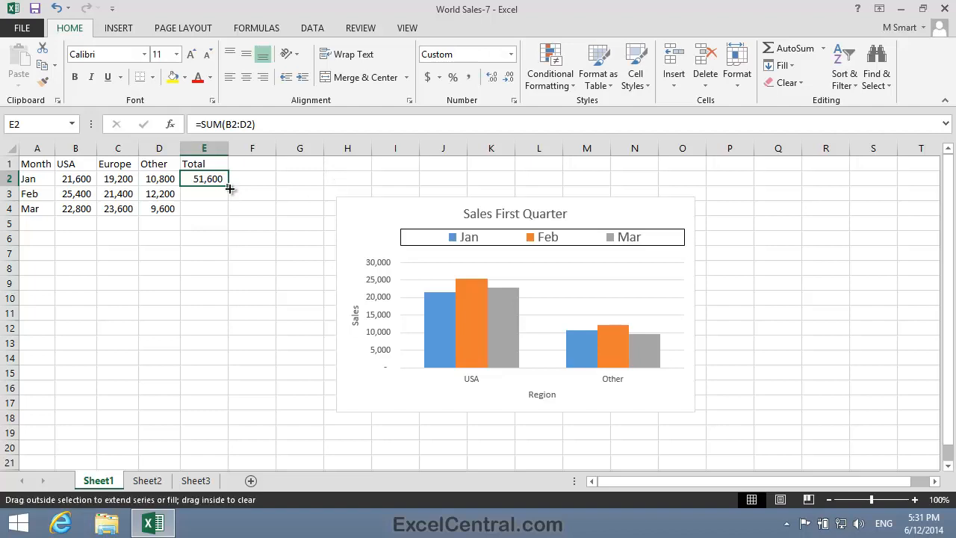
pyautogui.moveTo(230, 188); pyautogui.dragTo(230, 216)
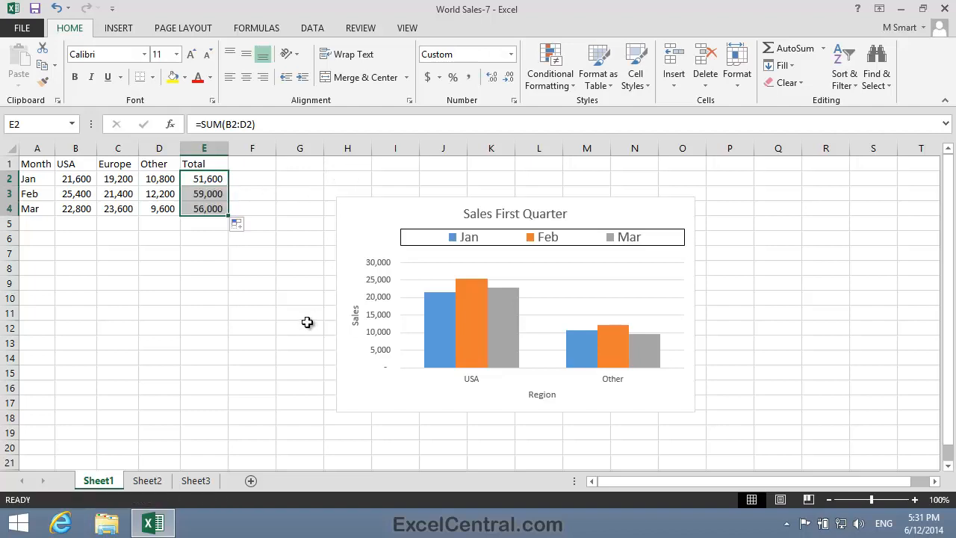
pyautogui.moveTo(219, 387)
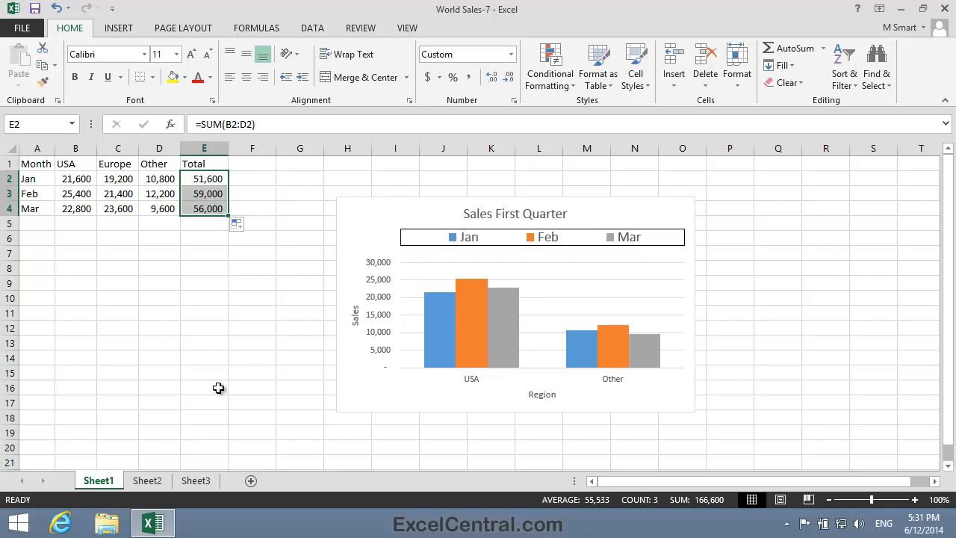
pyautogui.moveTo(569, 271)
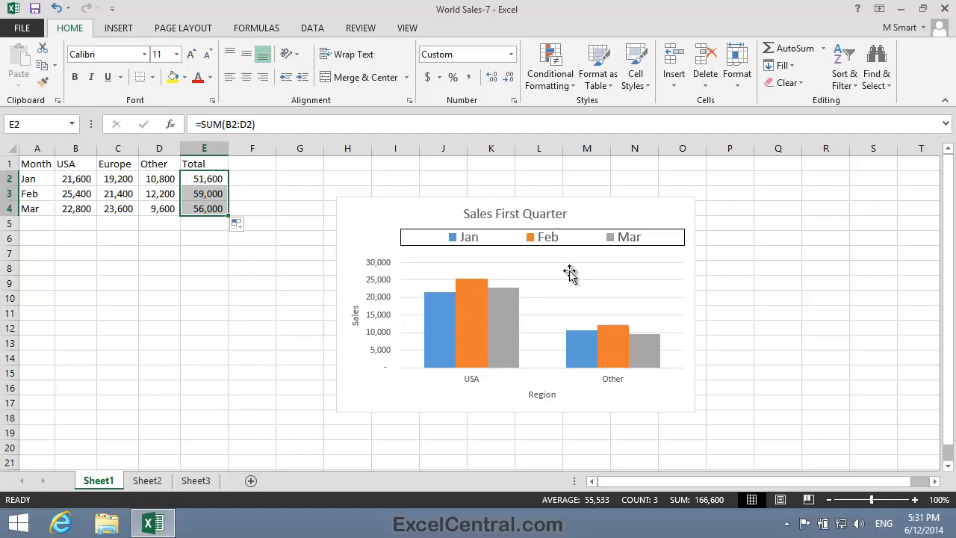
# Set the chart's data range to the Month and Total columns (A1:A4, E1:E4)
pyautogui.rightClick(570, 271)
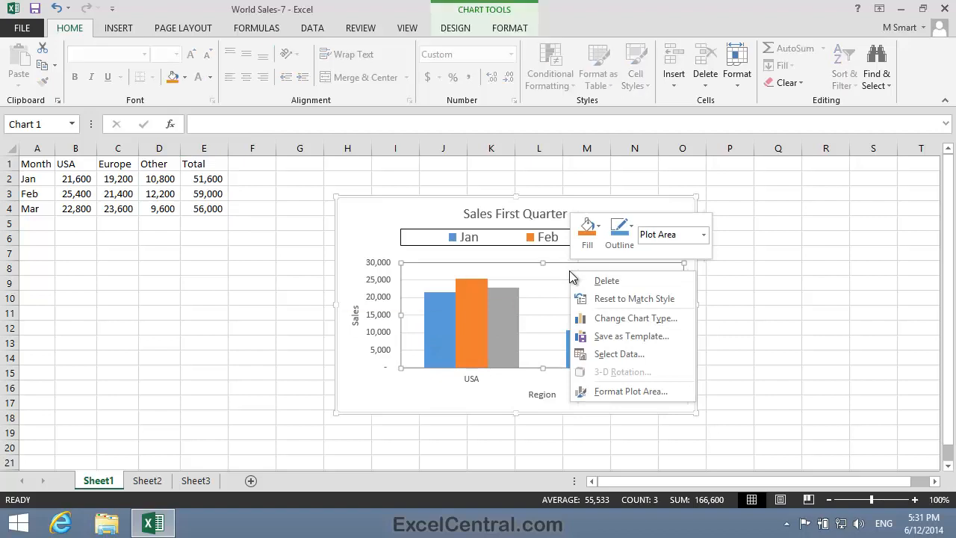
pyautogui.moveTo(625, 353)
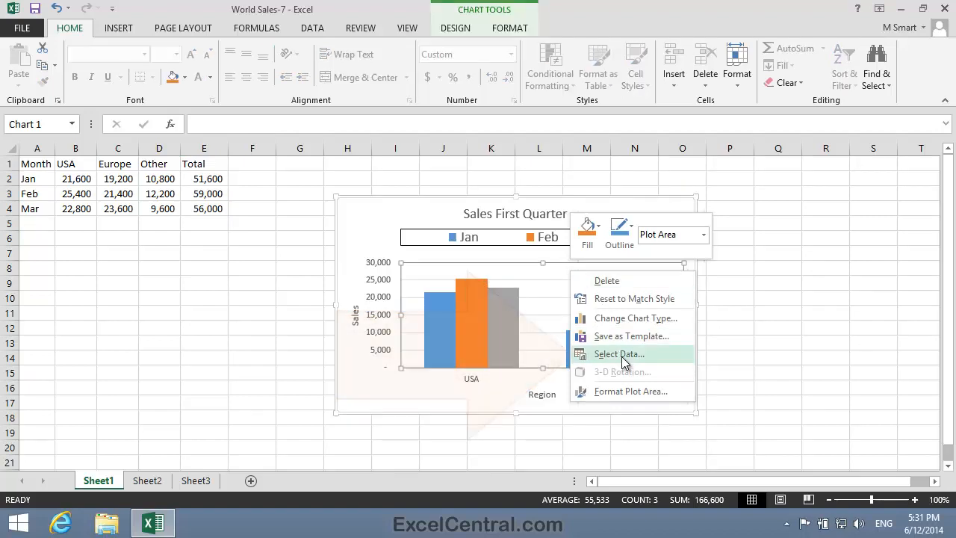
pyautogui.click(619, 353)
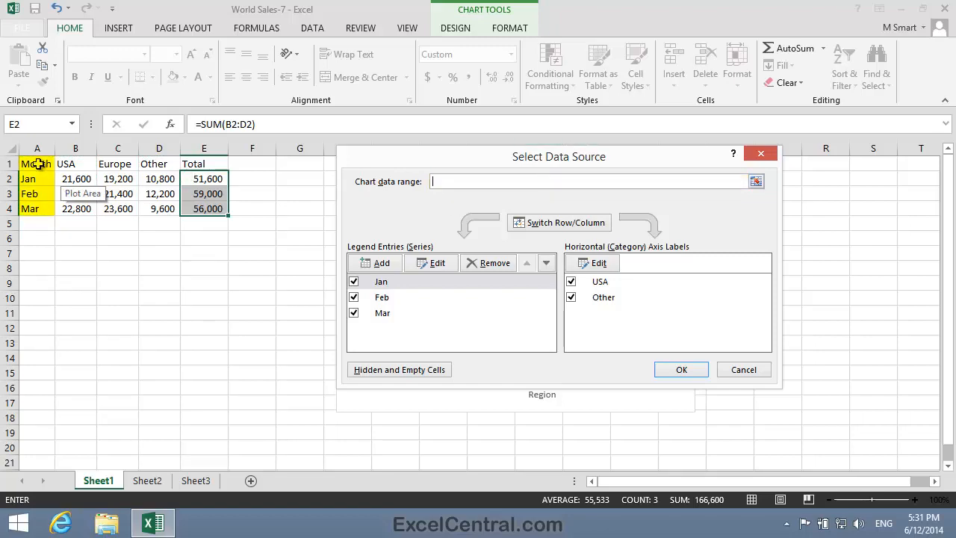
pyautogui.moveTo(37, 163); pyautogui.dragTo(37, 208)
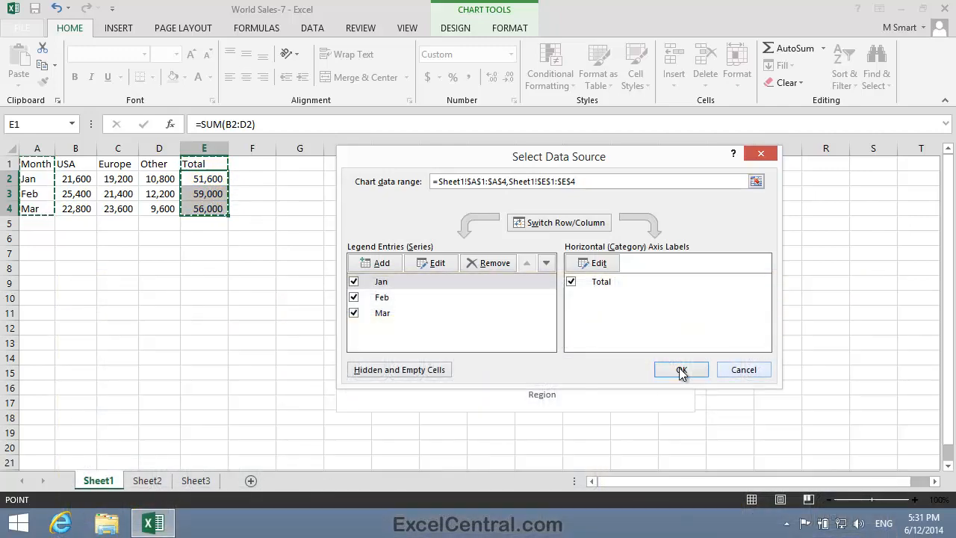
pyautogui.click(680, 369)
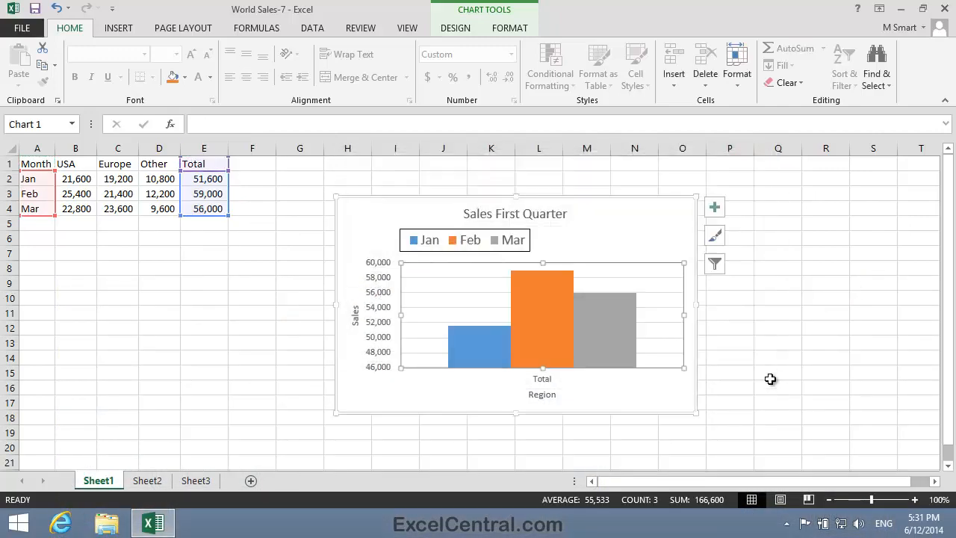
pyautogui.click(778, 404)
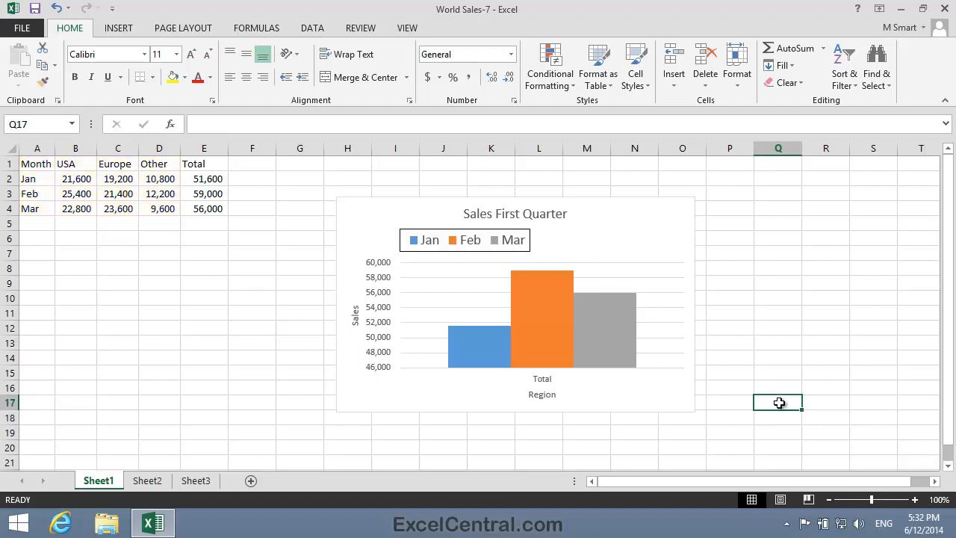
# Set the chart's data range to A1:D4 for USA, Europe and Other, then deselect it
pyautogui.rightClick(492, 313)
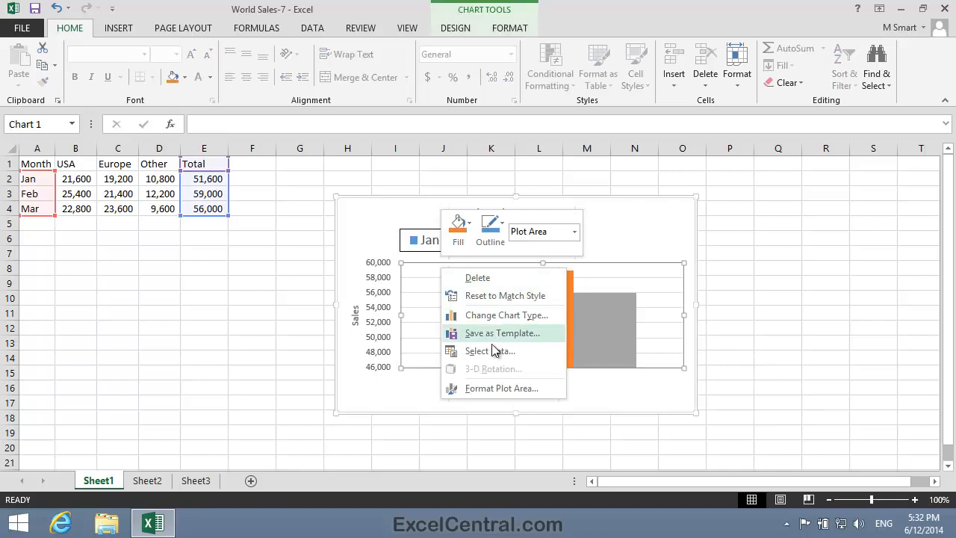
pyautogui.click(489, 350)
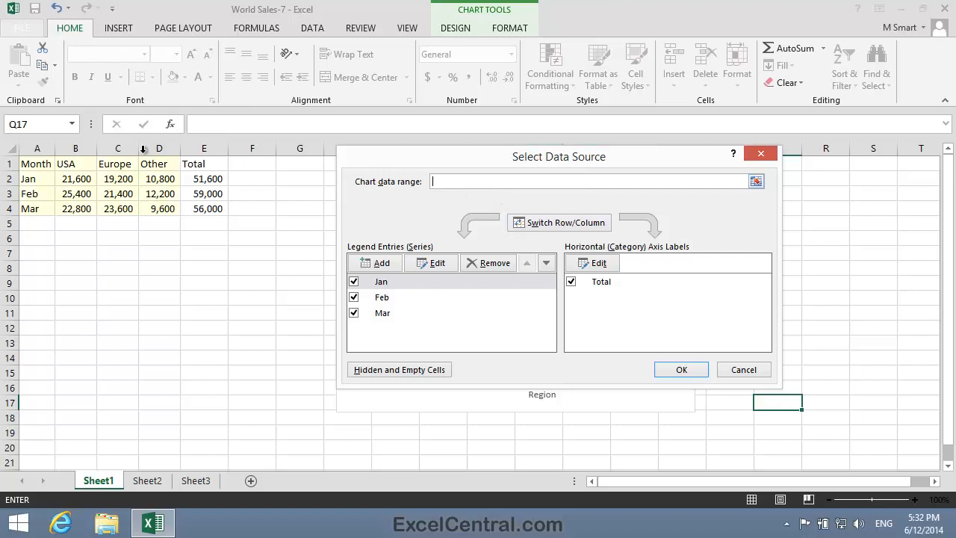
pyautogui.moveTo(37, 163); pyautogui.dragTo(159, 208)
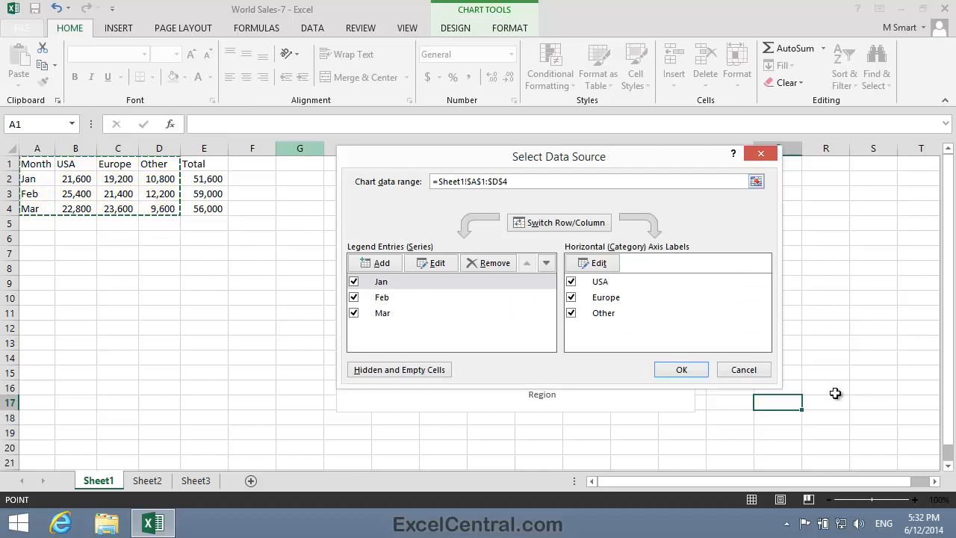
pyautogui.click(680, 369)
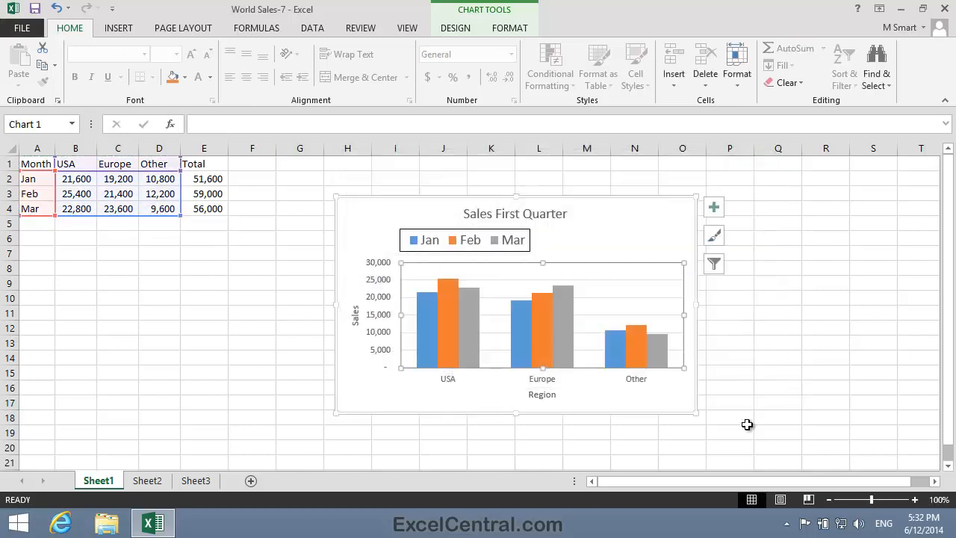
pyautogui.click(778, 431)
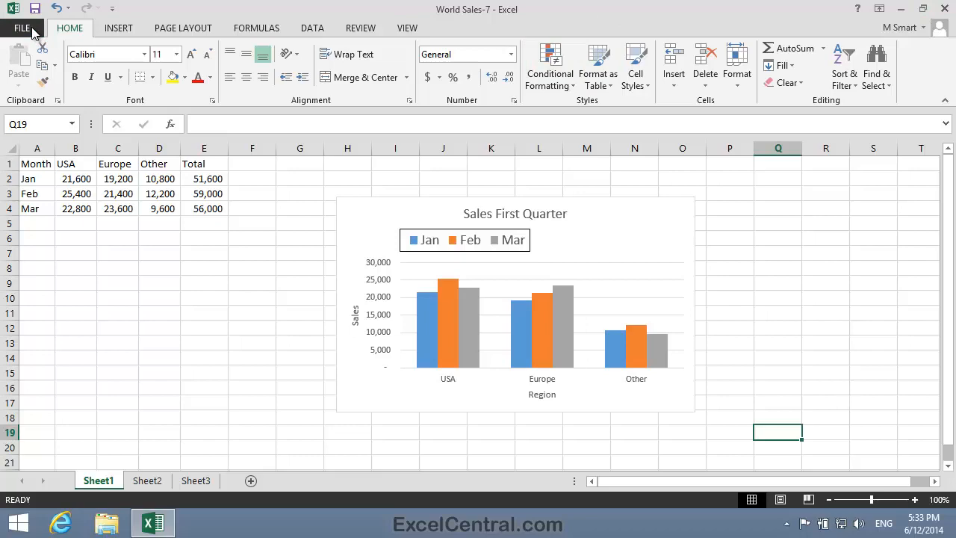
# Save the workbook to this computer under the name World Sales-8
pyautogui.click(21, 28)
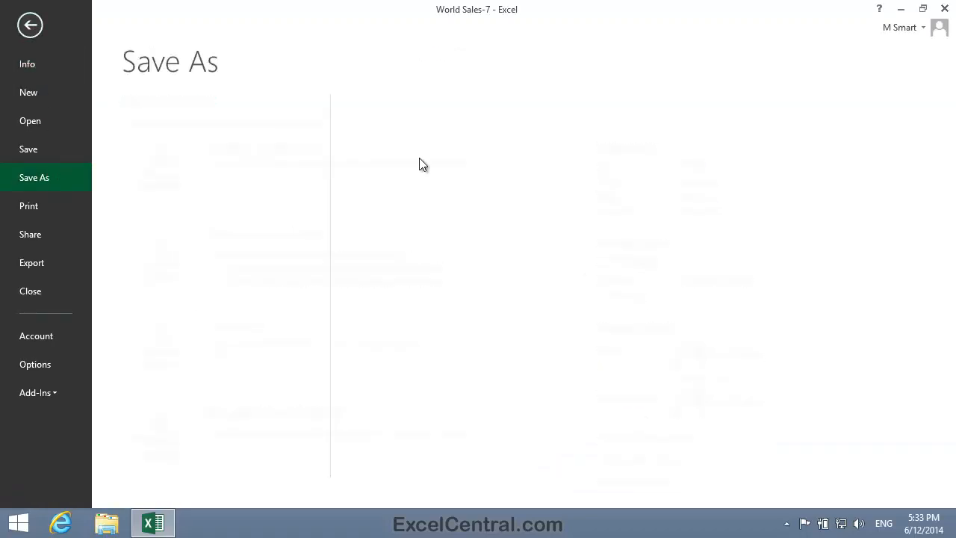
pyautogui.click(189, 159)
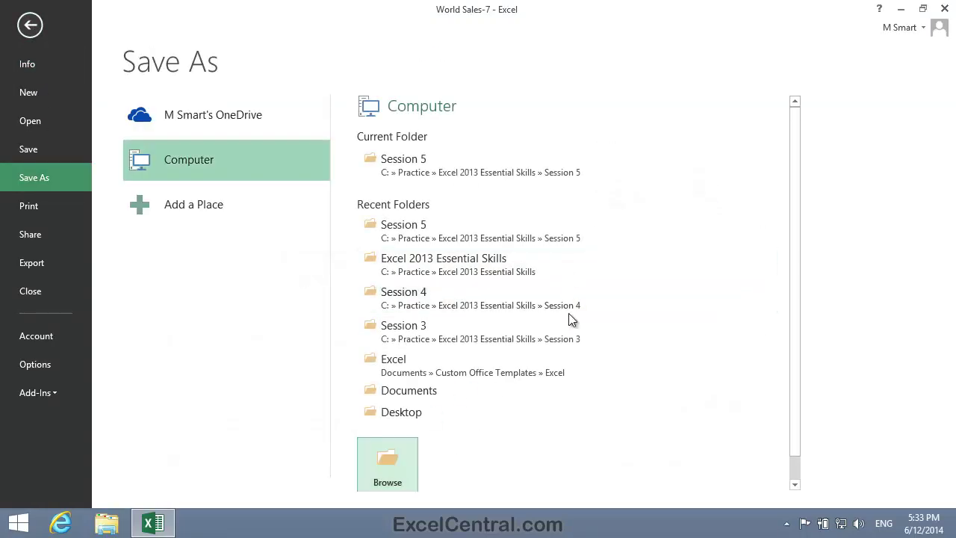
pyautogui.click(387, 463)
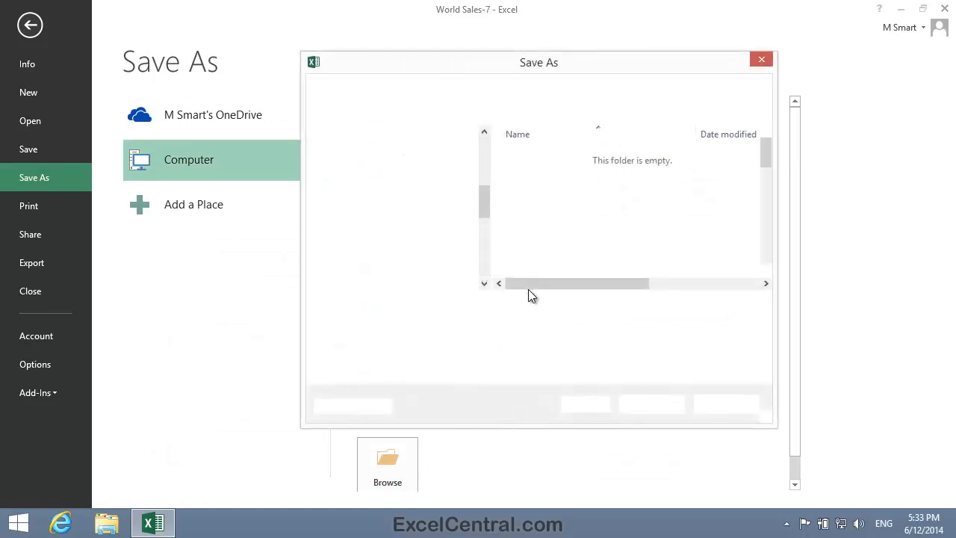
pyautogui.click(387, 457)
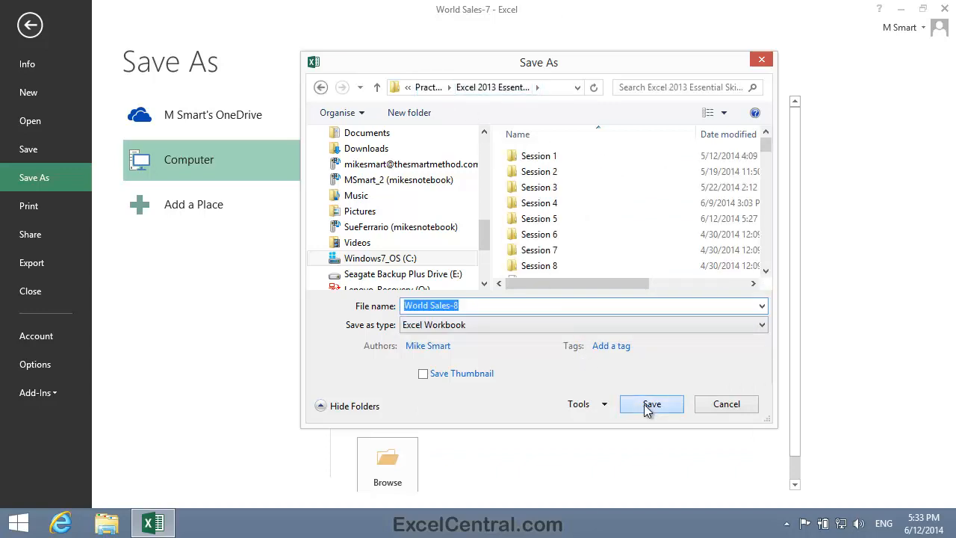
pyautogui.click(650, 403)
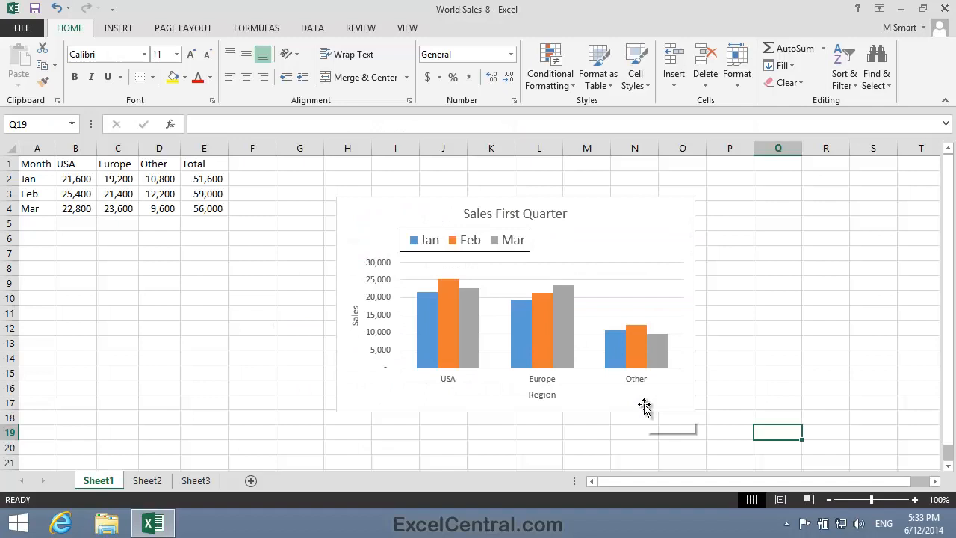
pyautogui.moveTo(644, 408)
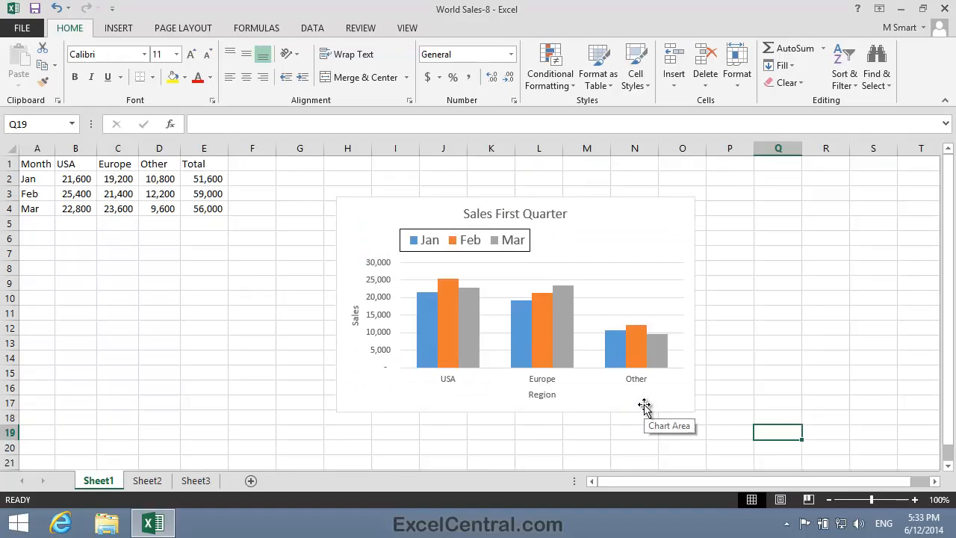